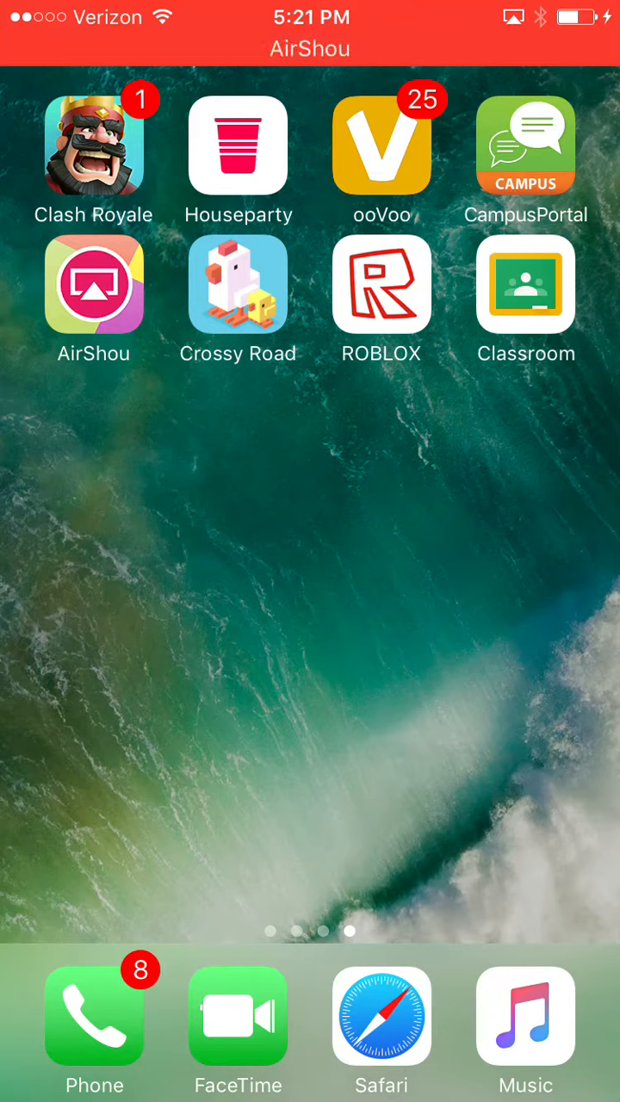
- Search Google in Safari for "airshou" to find the iEmulators AirShou page
left_click(383, 1016)
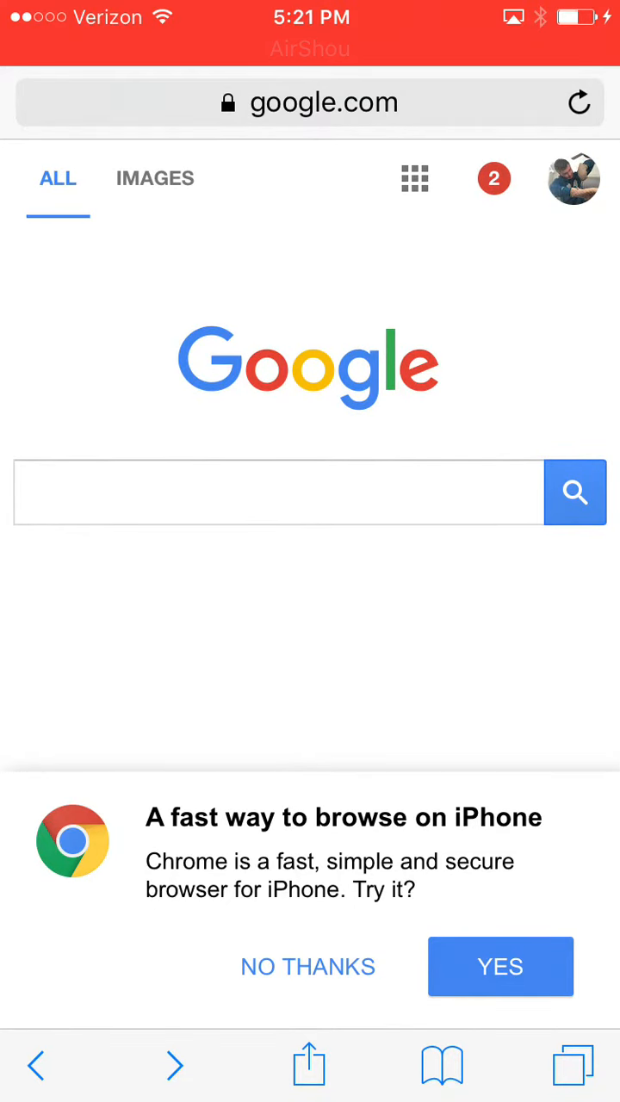
left_click(324, 103)
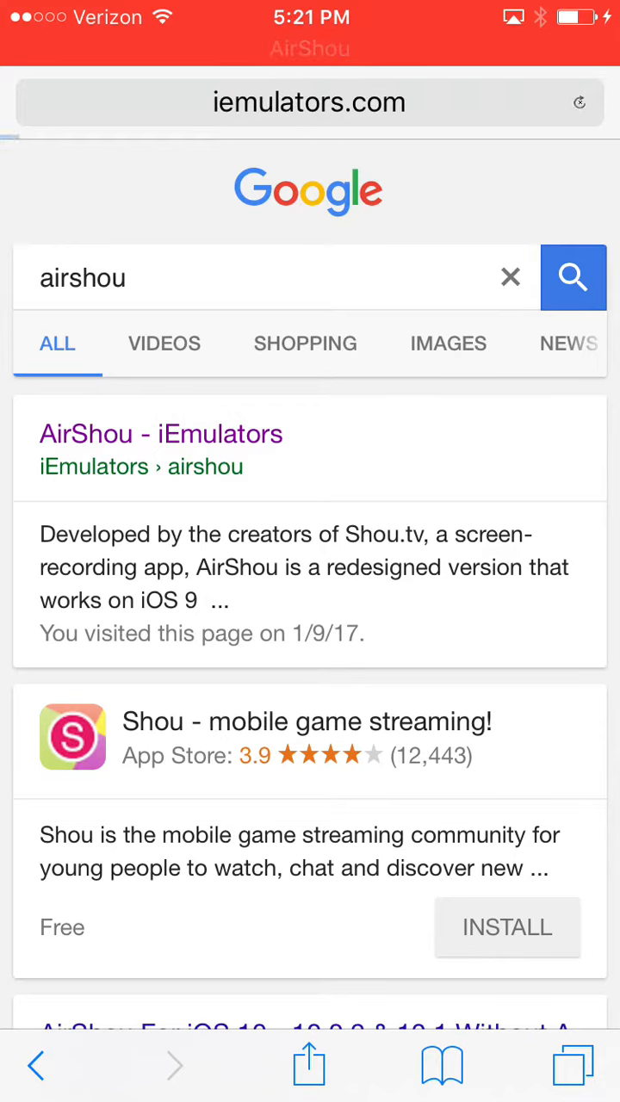
- Load the iEmulators AirShou result and reach the AirShou 0.5.0 by Shou Ltd. details
left_click(160, 434)
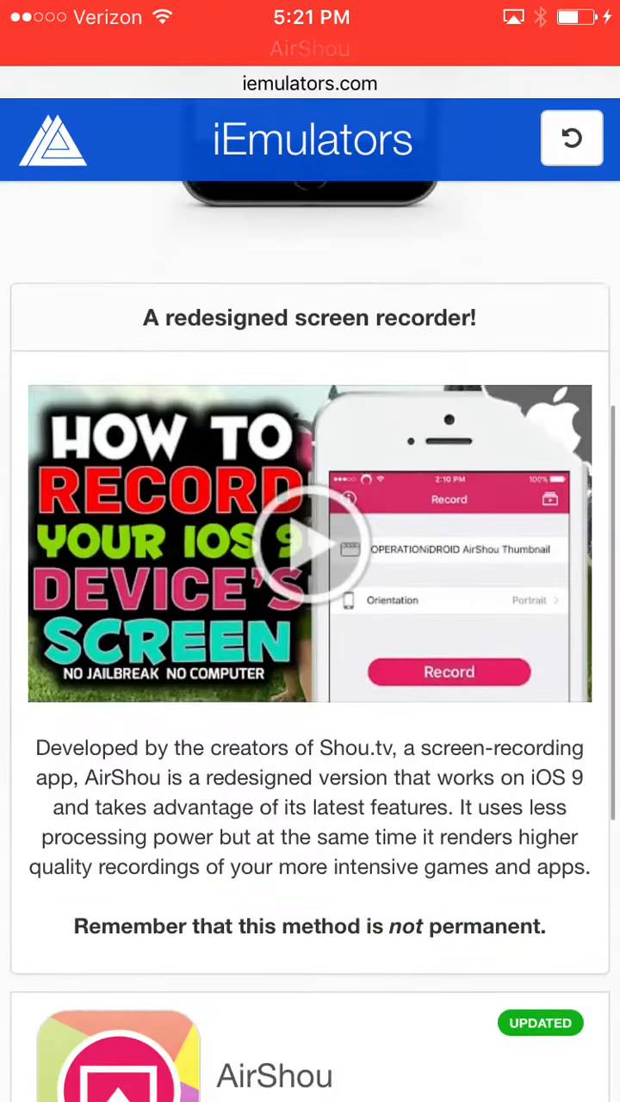
scroll("down", 3)
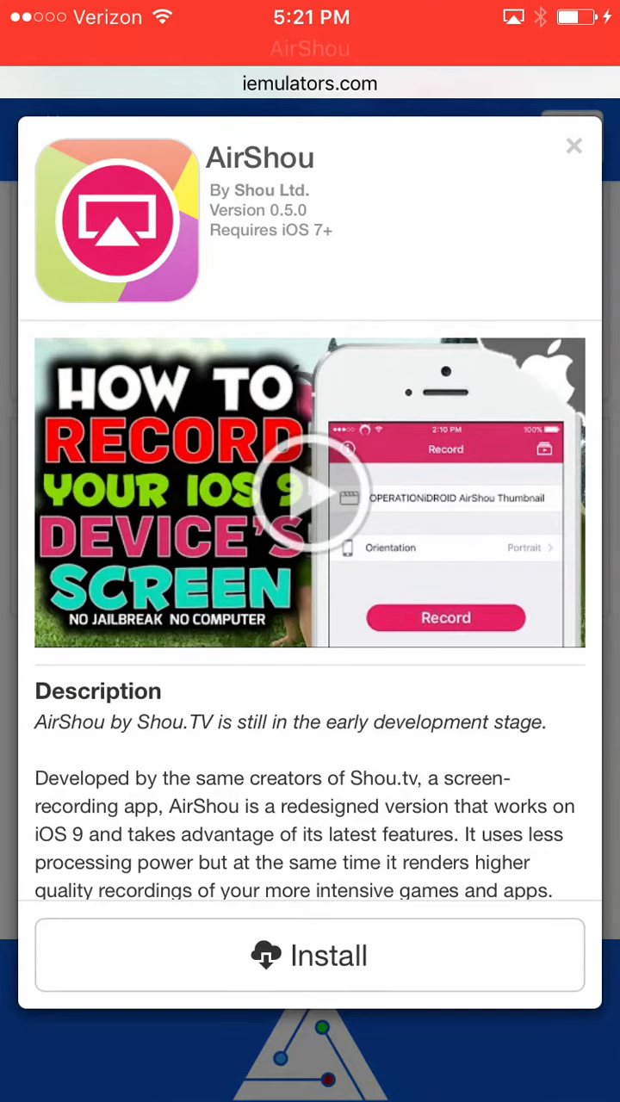
- Install AirShou through the iEmulators subscribe prompt and return to the Home Screen
left_click(310, 954)
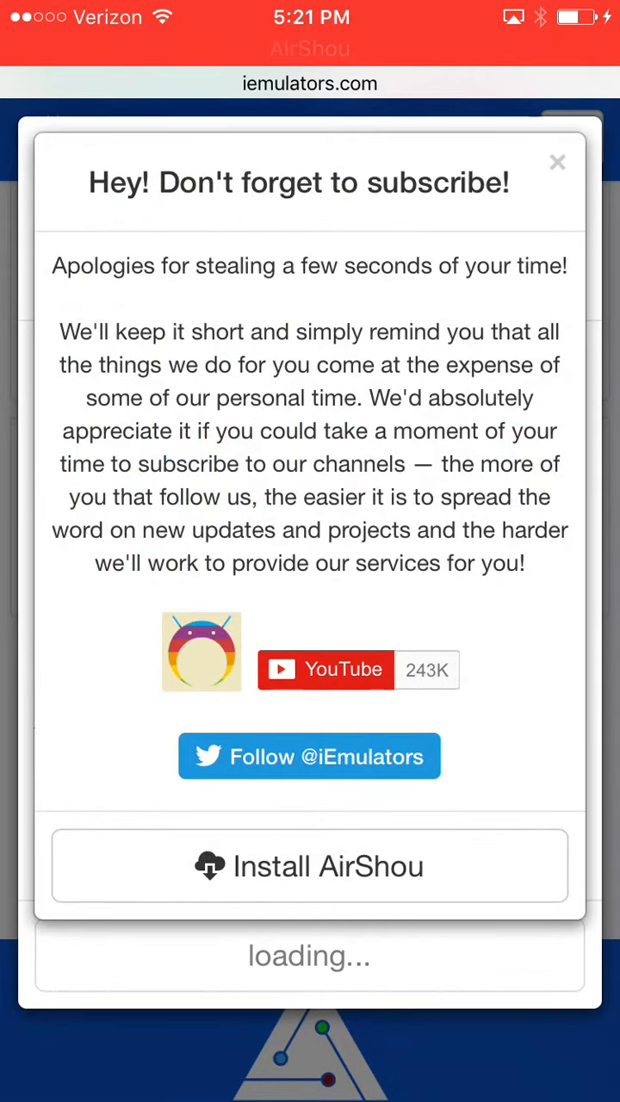
left_click(310, 864)
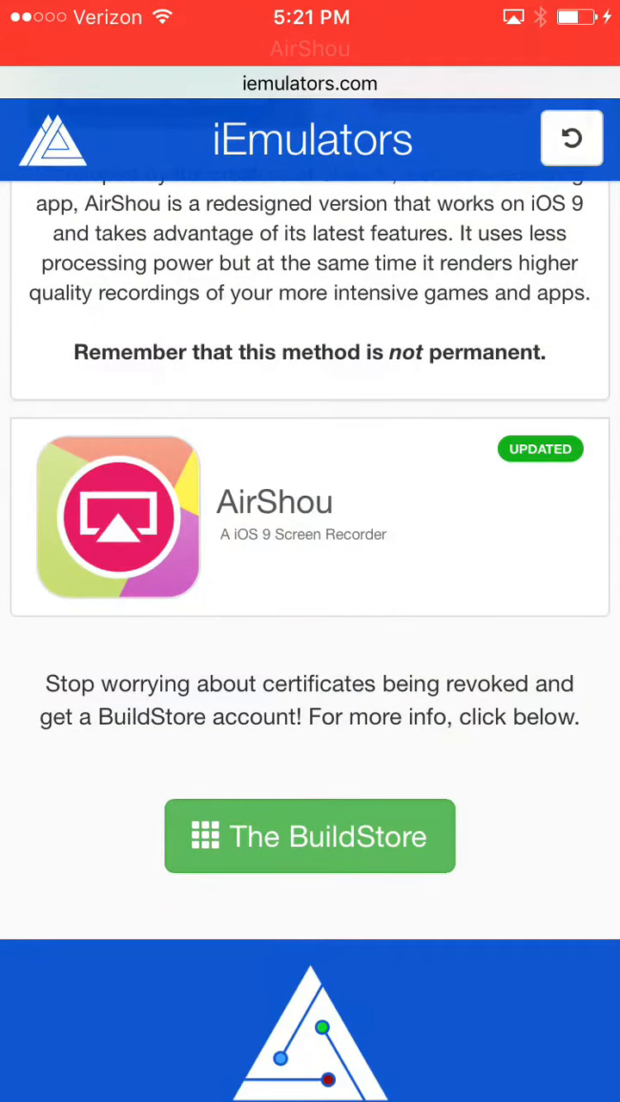
key("home")
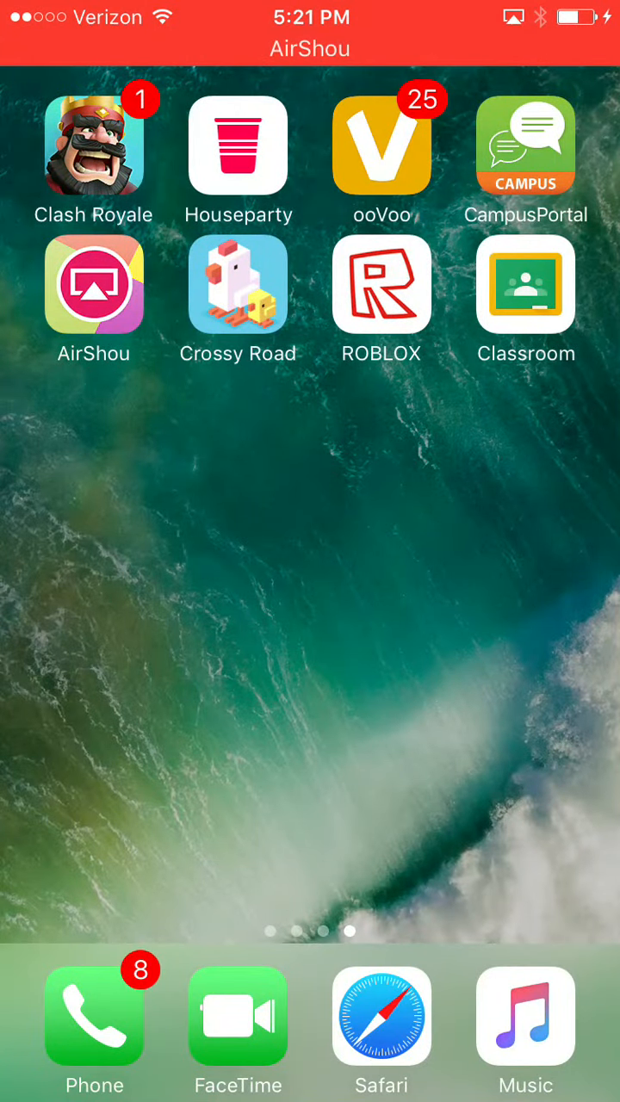
- Page through the Home Screen to the Settings icon and launch Settings
scroll("left", 3)
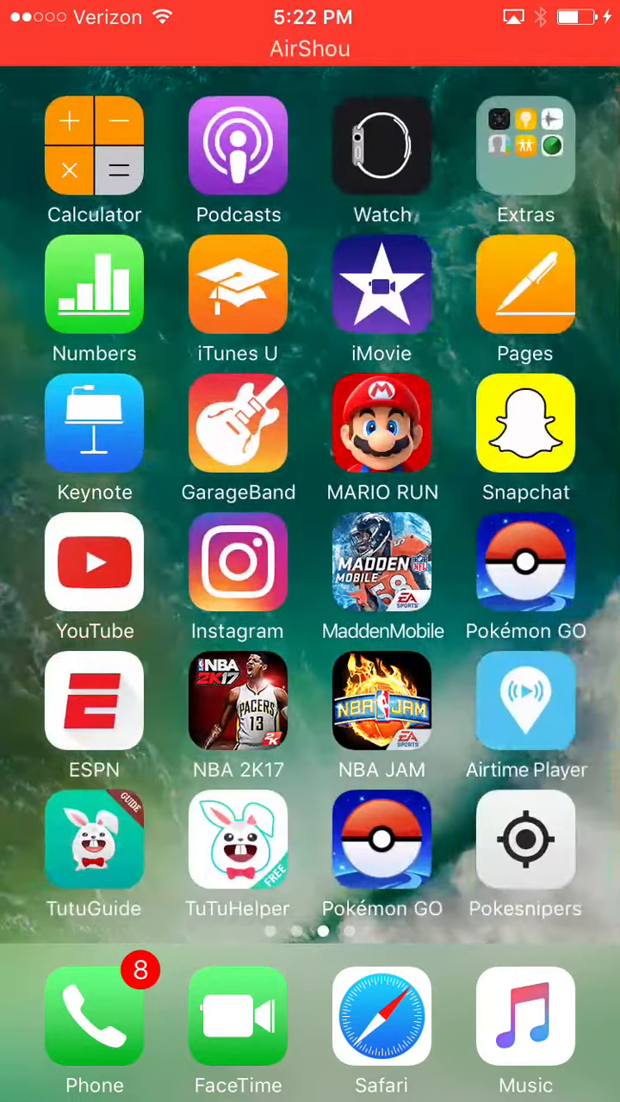
scroll("left", 3)
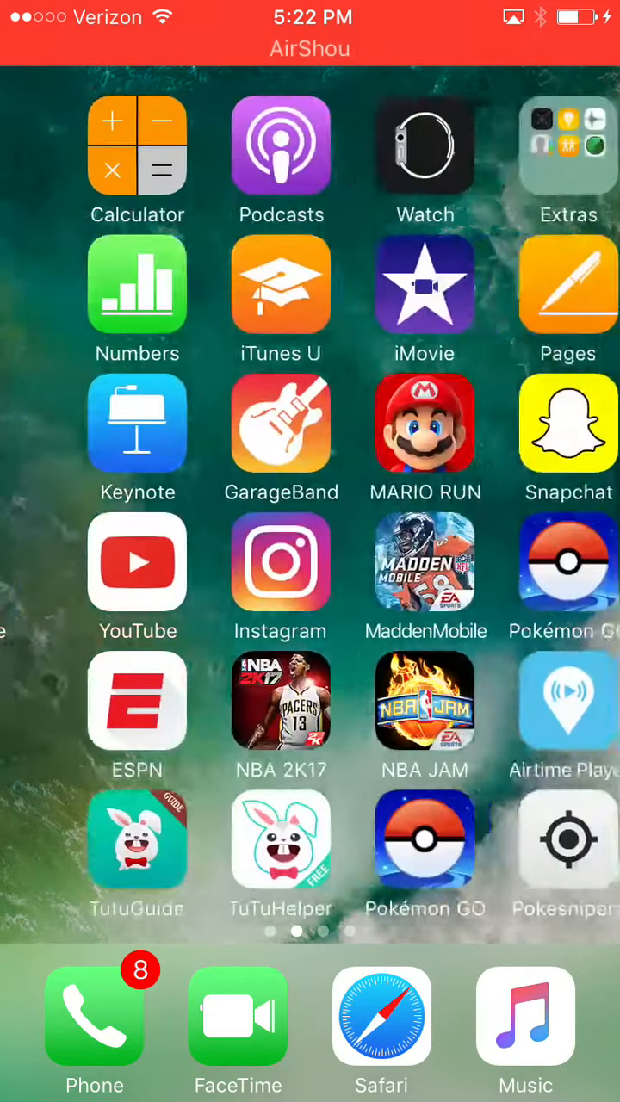
scroll("right", 3)
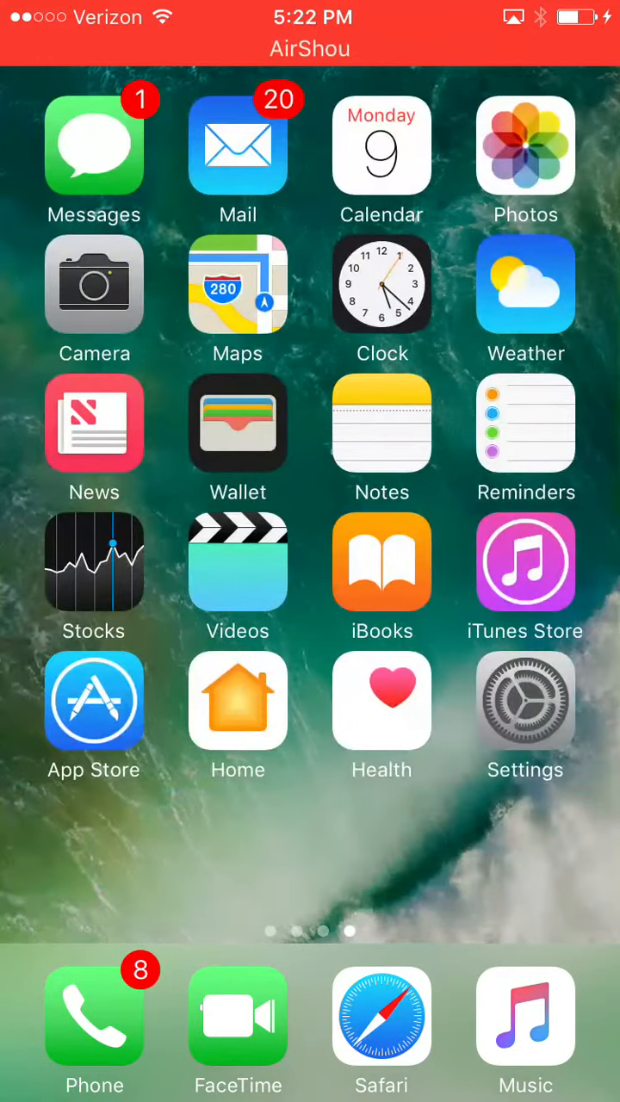
left_click(525, 702)
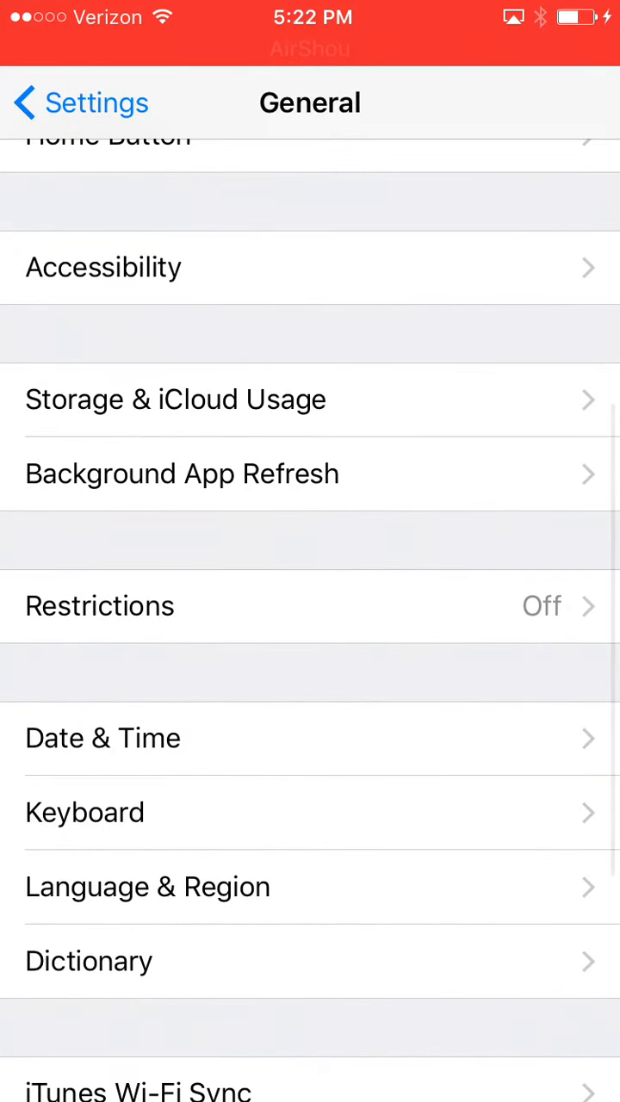
- Trust the Shou Ltd profile under Profiles & Device Management and leave Settings
scroll("down", 3)
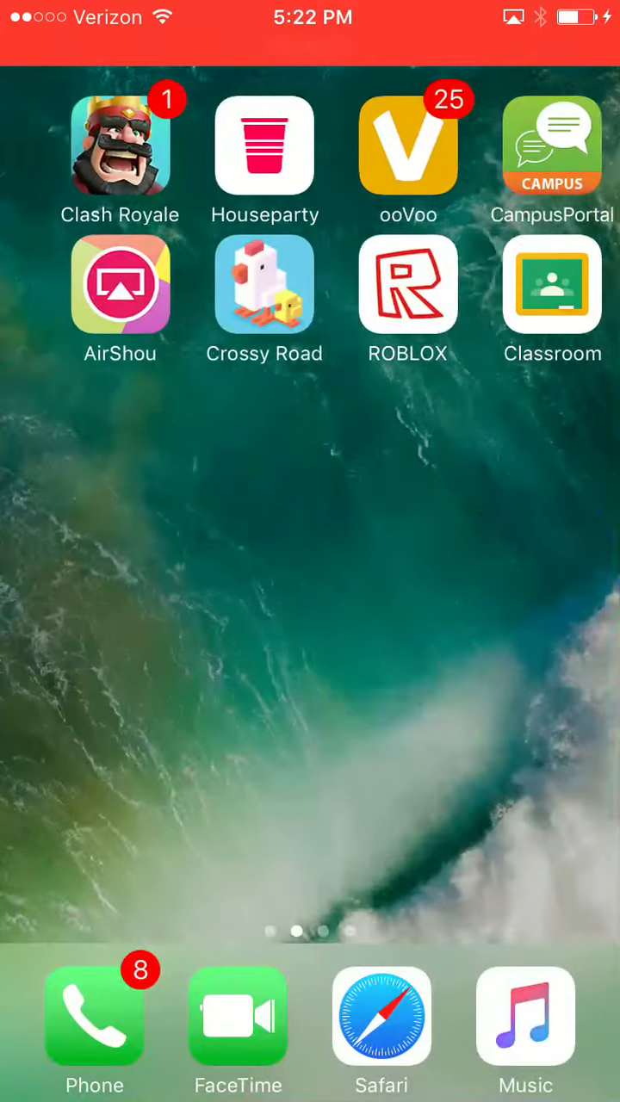
- Launch AirShou and start recording, with Control Center pulled up as the timer runs
left_click(120, 284)
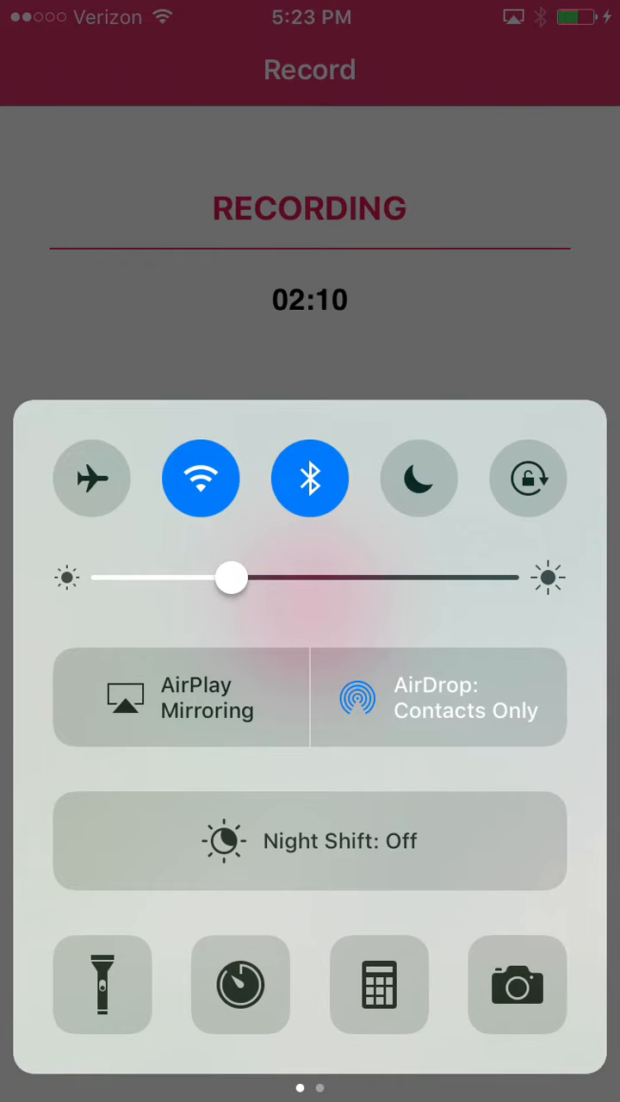
- Choose the AirShou receiver in AirPlay Mirroring so the recording captures the screen
left_click(181, 696)
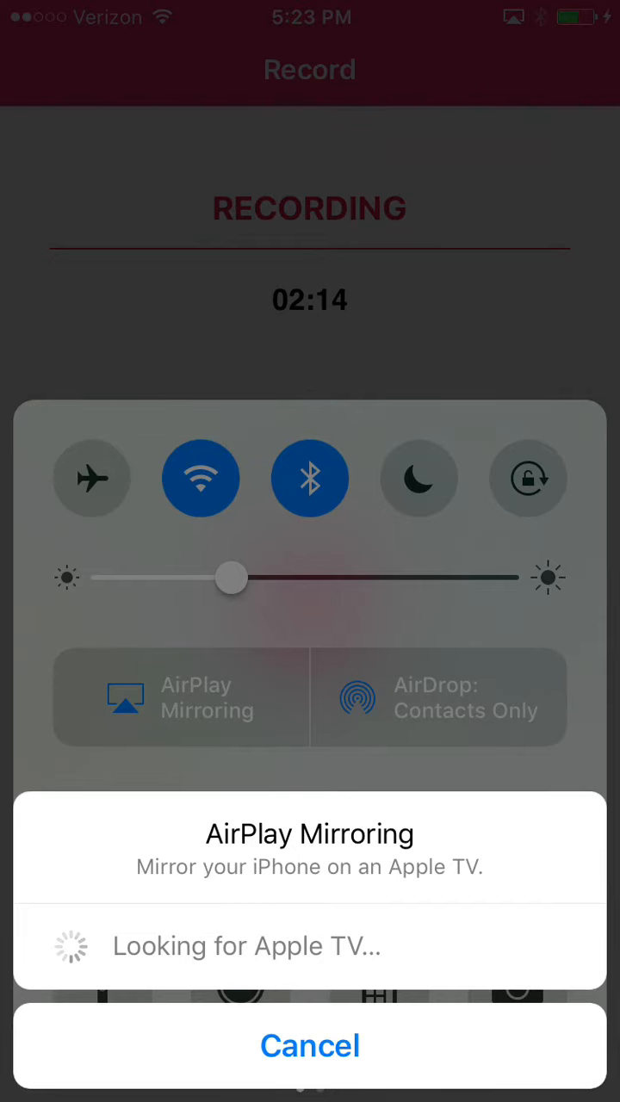
left_click(310, 1045)
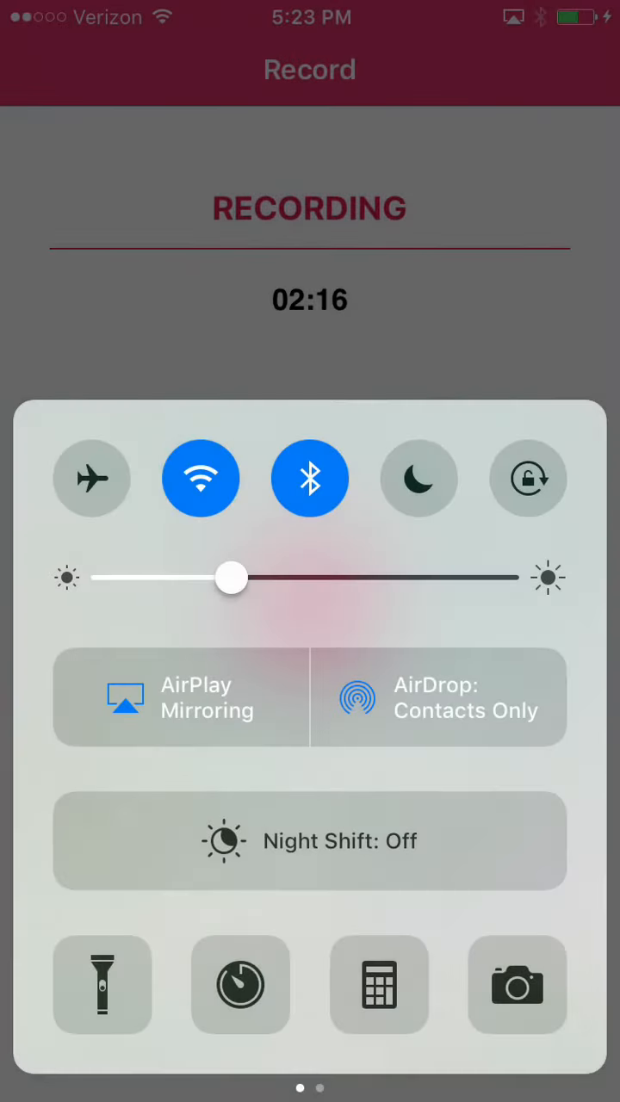